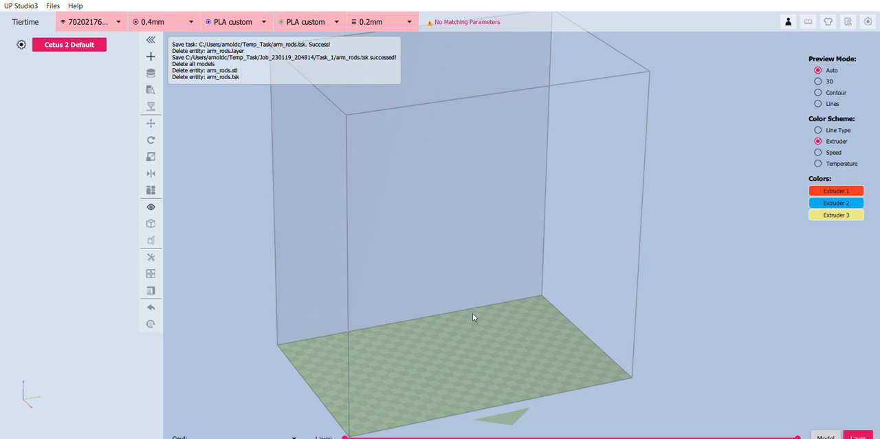
Apply the Default configuration under Cetus 2 in the Config Manager.
{"action": "left_click", "coordinate": [69, 44]}
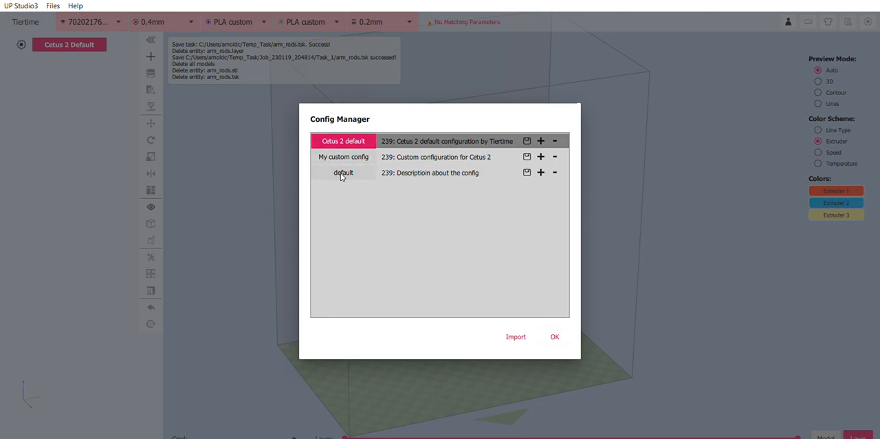
{"action": "left_click", "coordinate": [344, 172]}
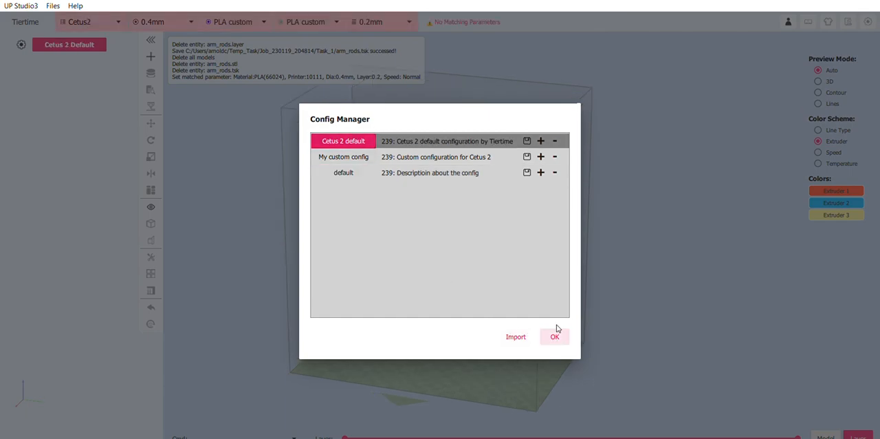
{"action": "left_click", "coordinate": [555, 335]}
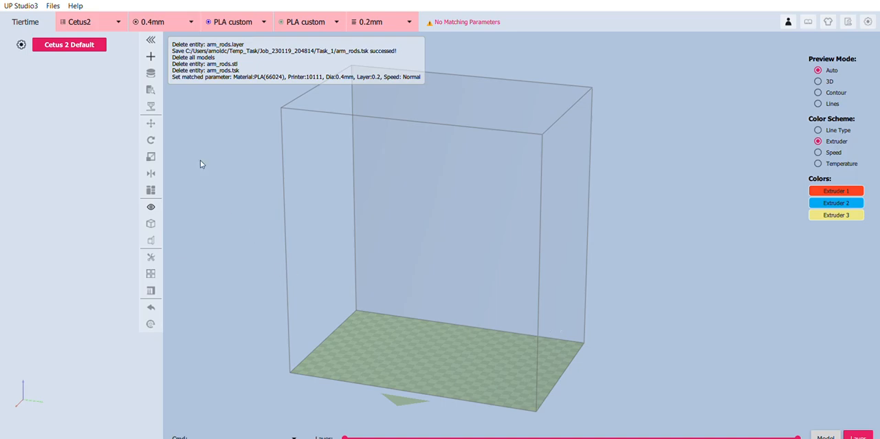
{"action": "mouse_move", "coordinate": [162, 103]}
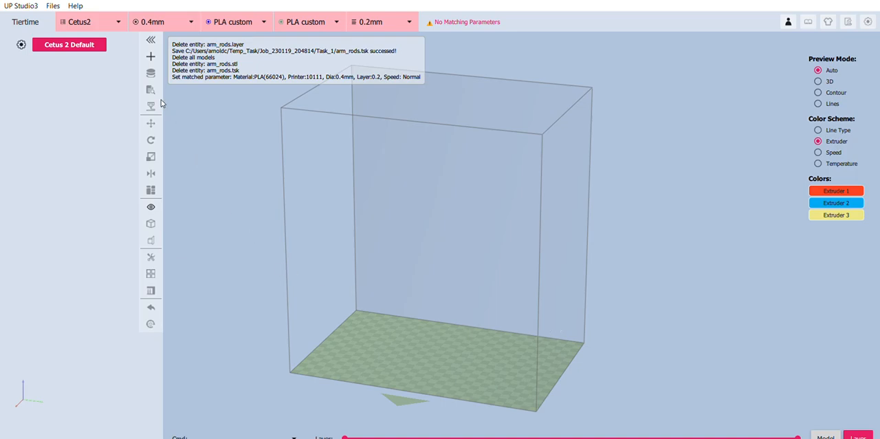
{"action": "mouse_move", "coordinate": [121, 15]}
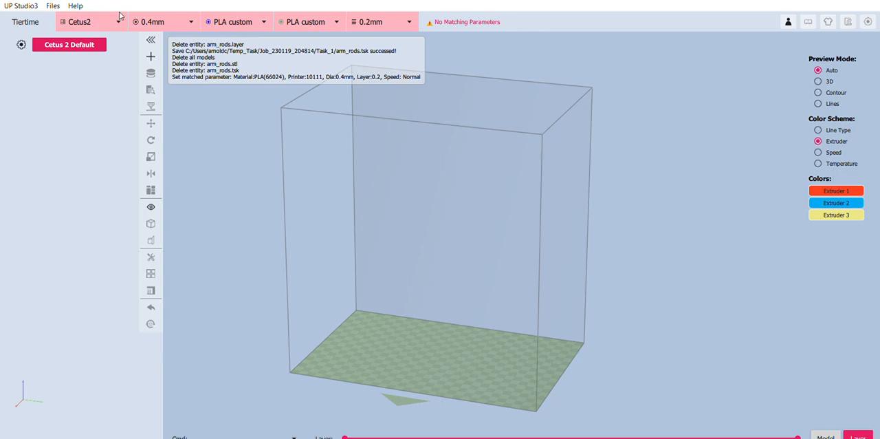
Select printer 70202176 from the toolbar printer dropdown.
{"action": "left_click", "coordinate": [79, 21]}
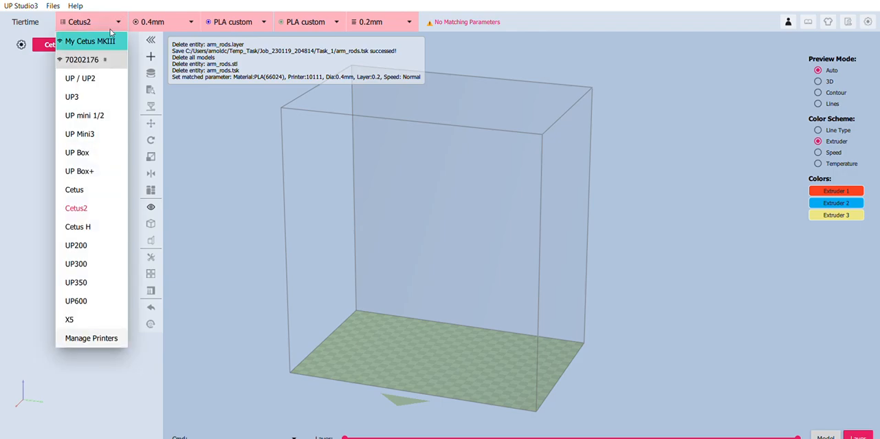
{"action": "mouse_move", "coordinate": [89, 59]}
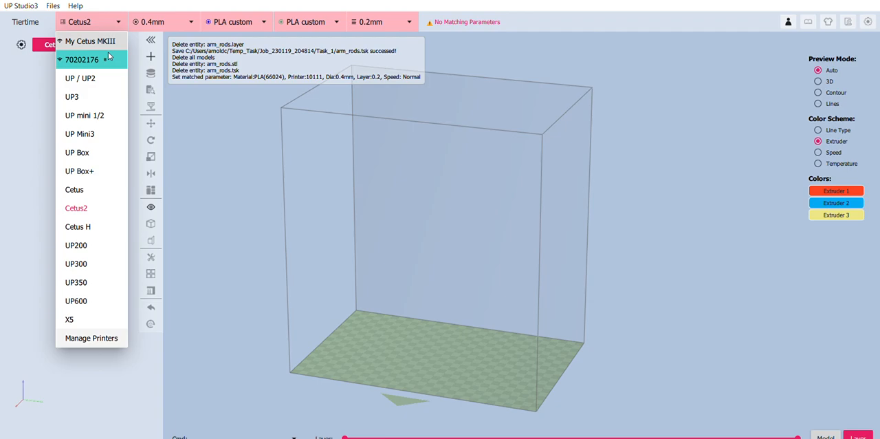
{"action": "left_click", "coordinate": [81, 59]}
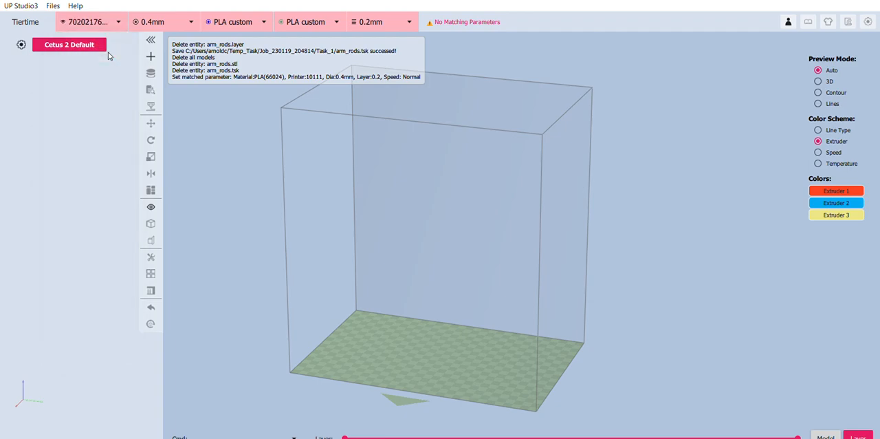
{"action": "mouse_move", "coordinate": [107, 11]}
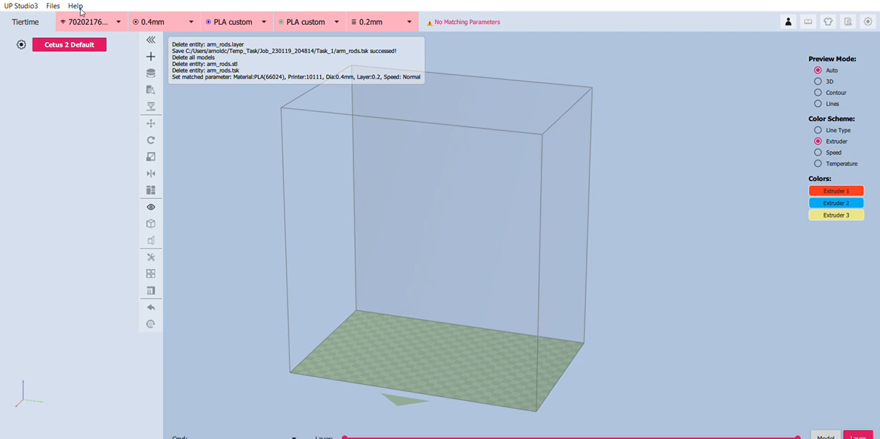
{"action": "mouse_move", "coordinate": [81, 14]}
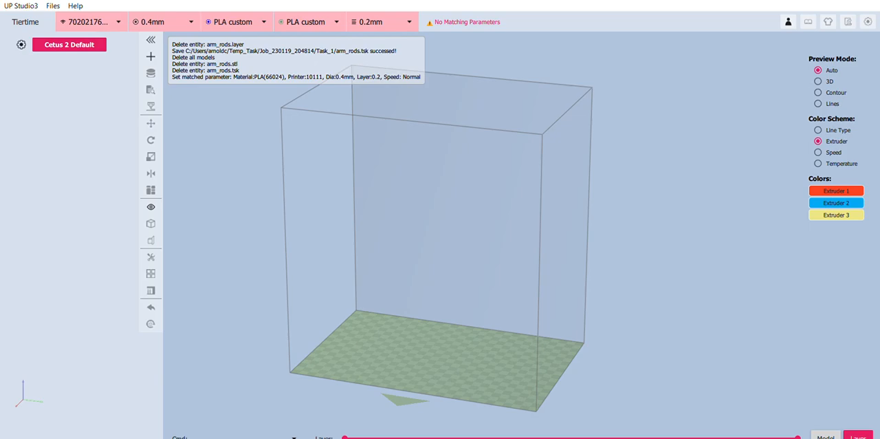
{"action": "mouse_move", "coordinate": [198, 127]}
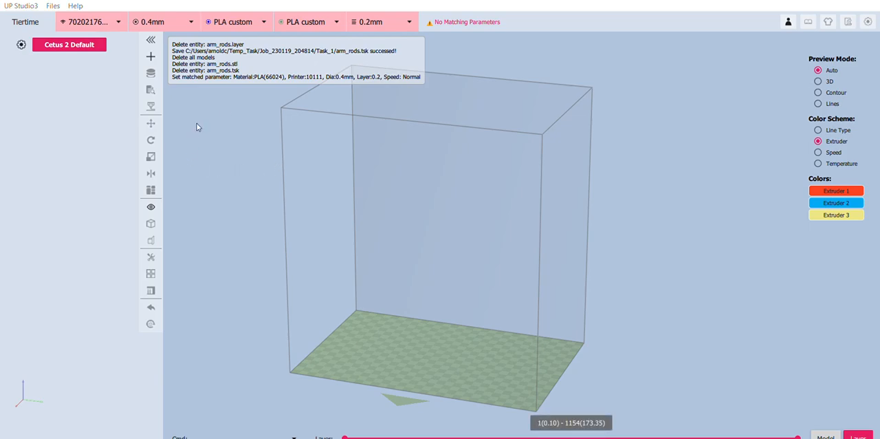
{"action": "mouse_move", "coordinate": [292, 110]}
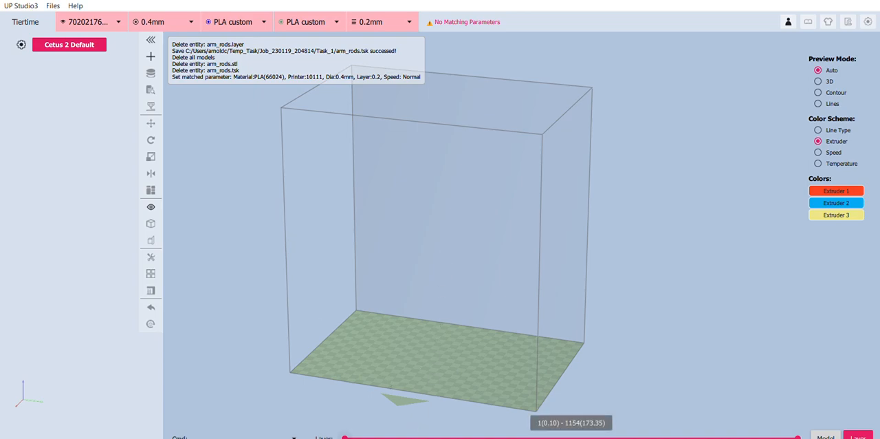
{"action": "mouse_move", "coordinate": [319, 269]}
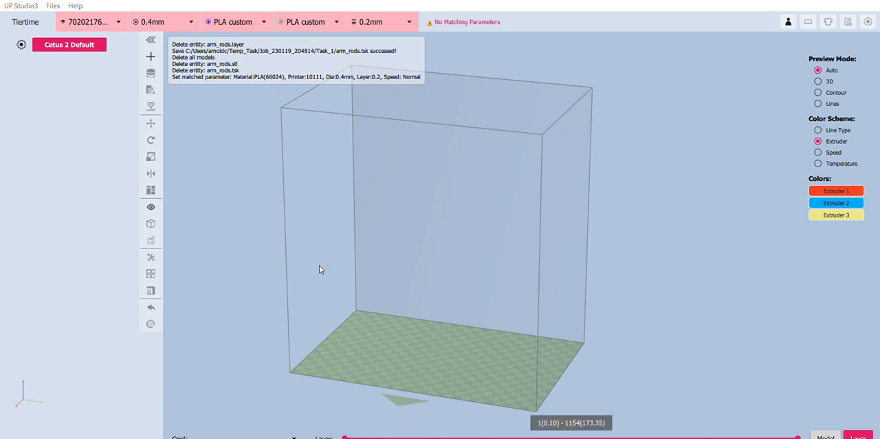
{"action": "mouse_move", "coordinate": [469, 123]}
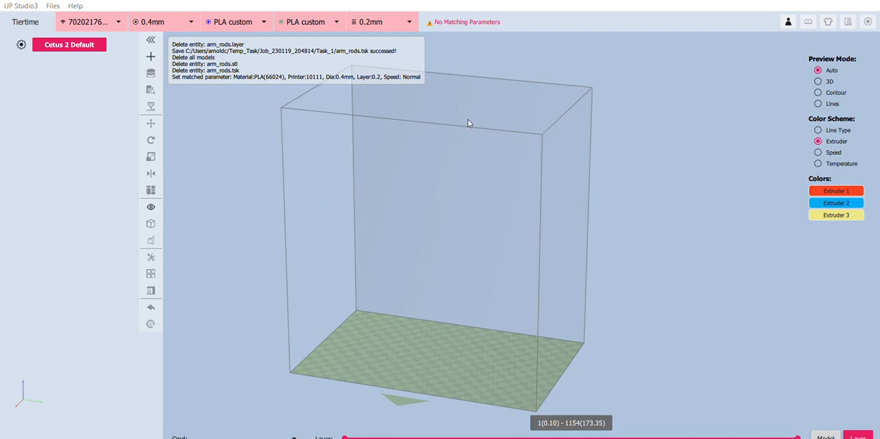
{"action": "mouse_move", "coordinate": [311, 66]}
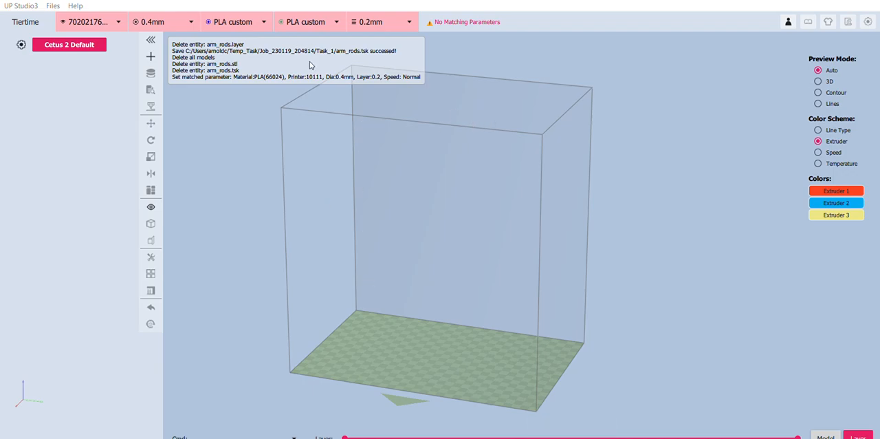
{"action": "mouse_move", "coordinate": [492, 256]}
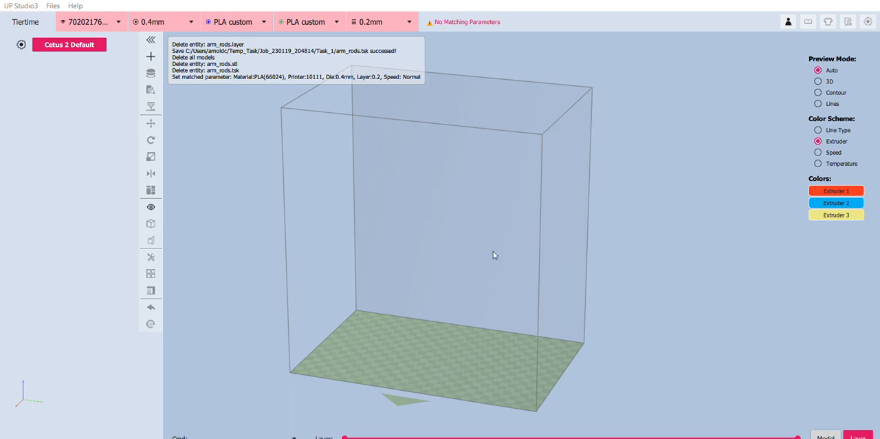
{"action": "mouse_move", "coordinate": [413, 278]}
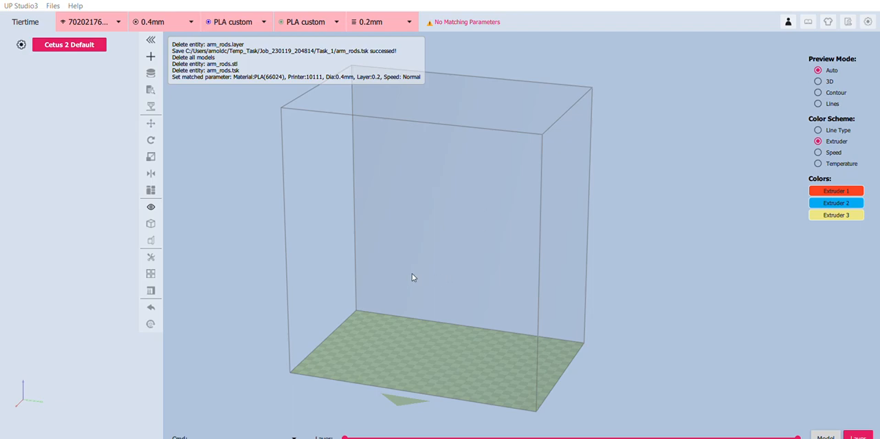
{"action": "mouse_move", "coordinate": [201, 269]}
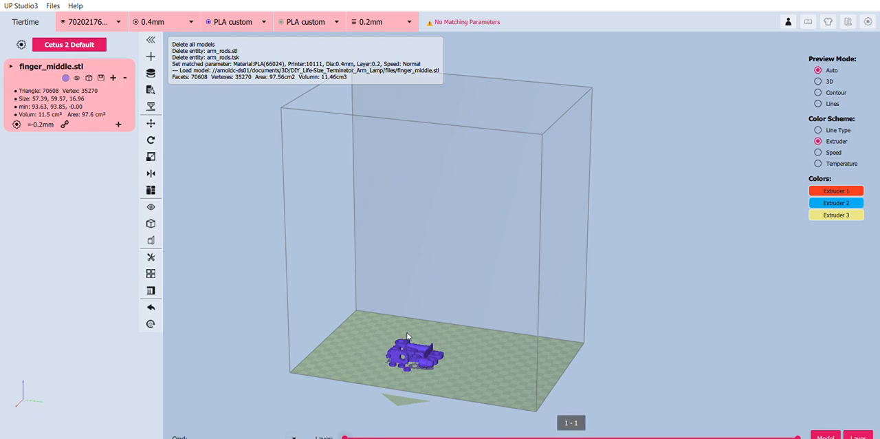
{"action": "mouse_move", "coordinate": [151, 190]}
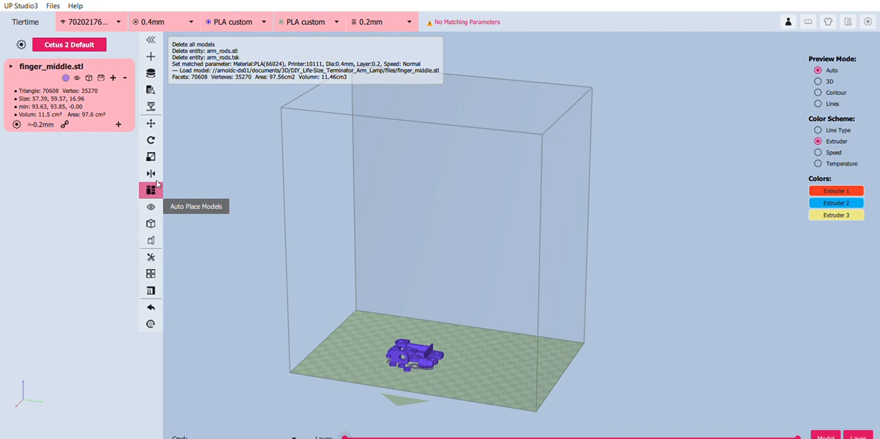
Auto-place the finger_middle.stl parts on the build plate and orbit to inspect them.
{"action": "left_click", "coordinate": [149, 190]}
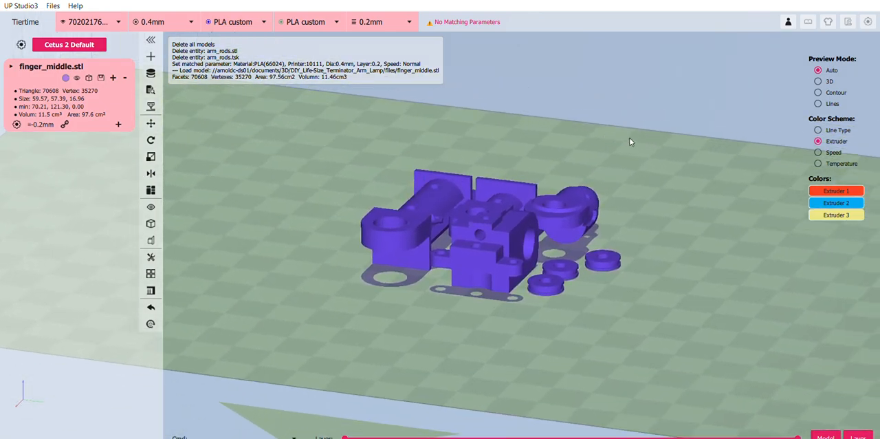
{"action": "mouse_move", "coordinate": [318, 280]}
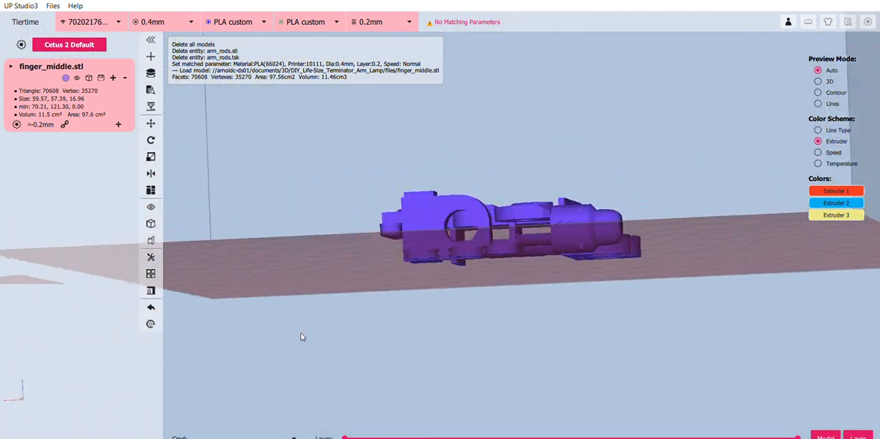
{"action": "left_click_drag", "start_coordinate": [299, 337], "coordinate": [374, 357]}
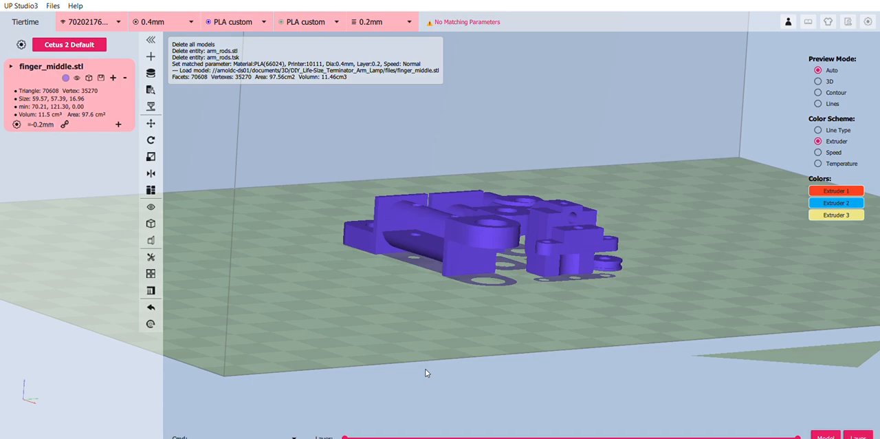
{"action": "mouse_move", "coordinate": [679, 325]}
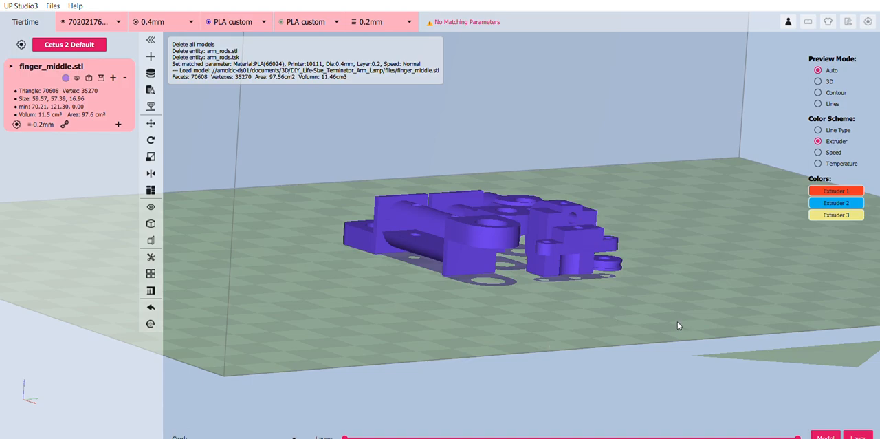
{"action": "mouse_move", "coordinate": [682, 325]}
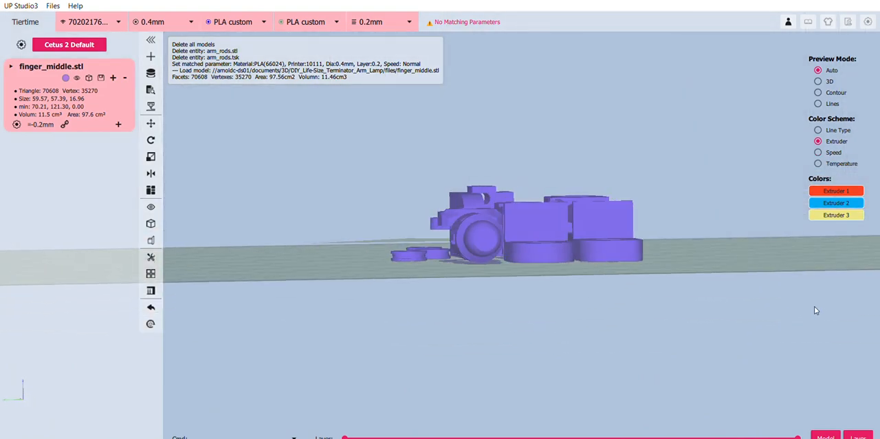
{"action": "left_click_drag", "start_coordinate": [817, 311], "coordinate": [653, 338]}
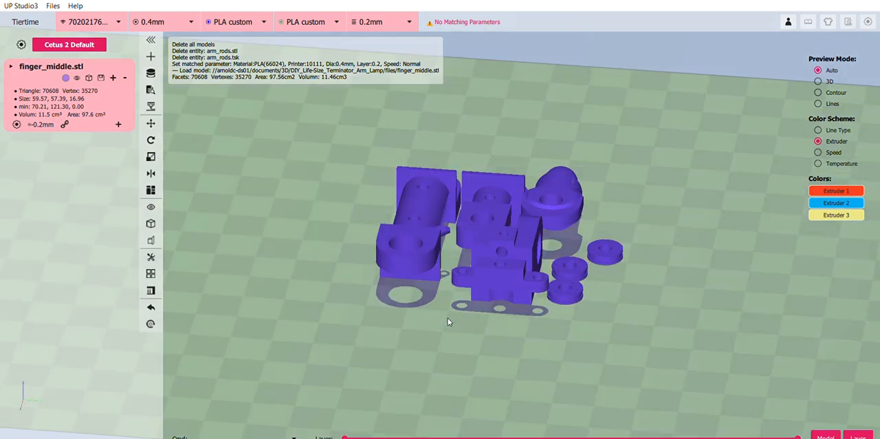
{"action": "left_click_drag", "start_coordinate": [447, 321], "coordinate": [564, 259]}
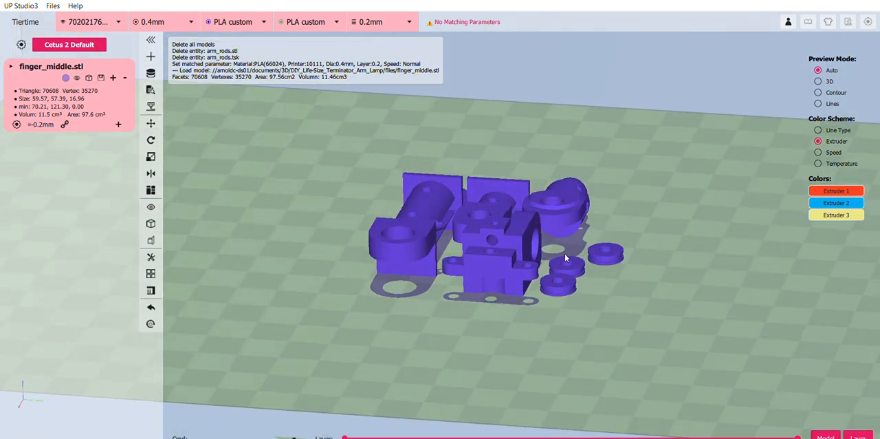
{"action": "left_click_drag", "start_coordinate": [563, 258], "coordinate": [604, 321]}
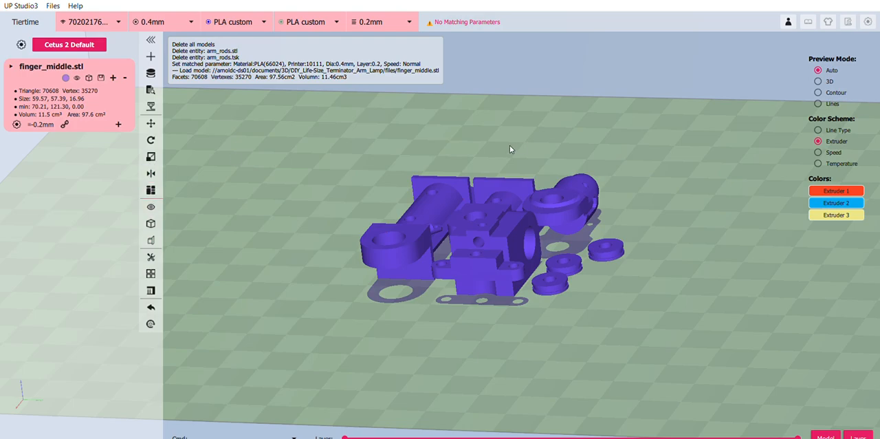
{"action": "mouse_move", "coordinate": [152, 72]}
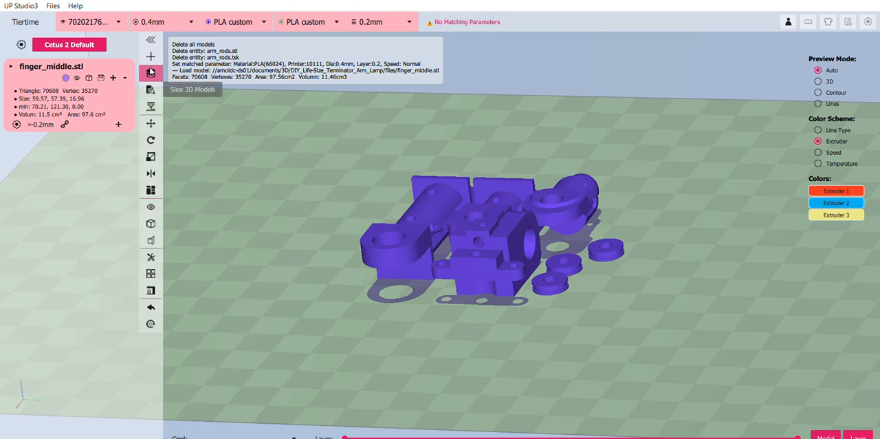
Slice finger_middle.stl at 0.2 mm and step down to preview its first few layers.
{"action": "left_click", "coordinate": [151, 73]}
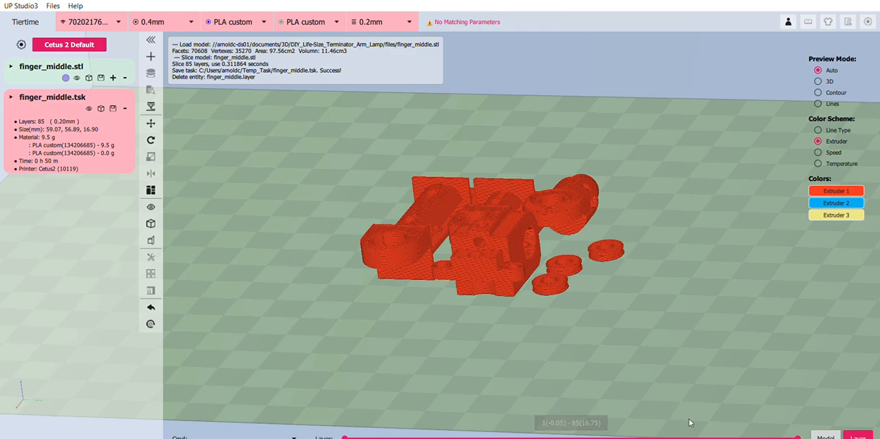
{"action": "mouse_move", "coordinate": [783, 143]}
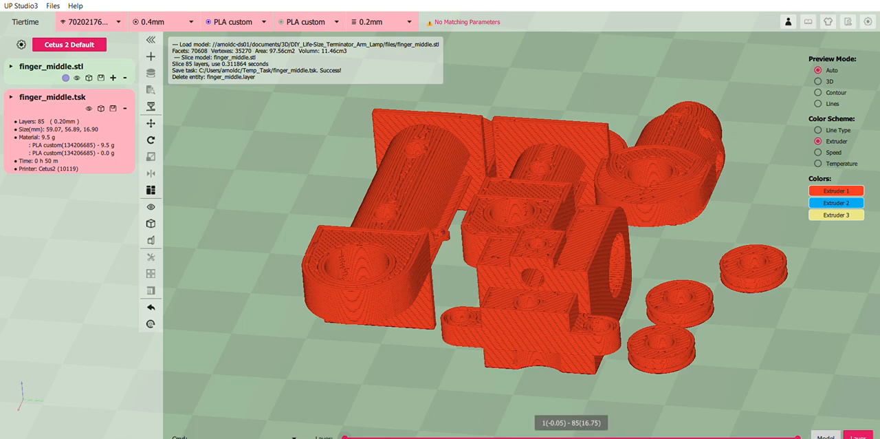
{"action": "mouse_move", "coordinate": [792, 432]}
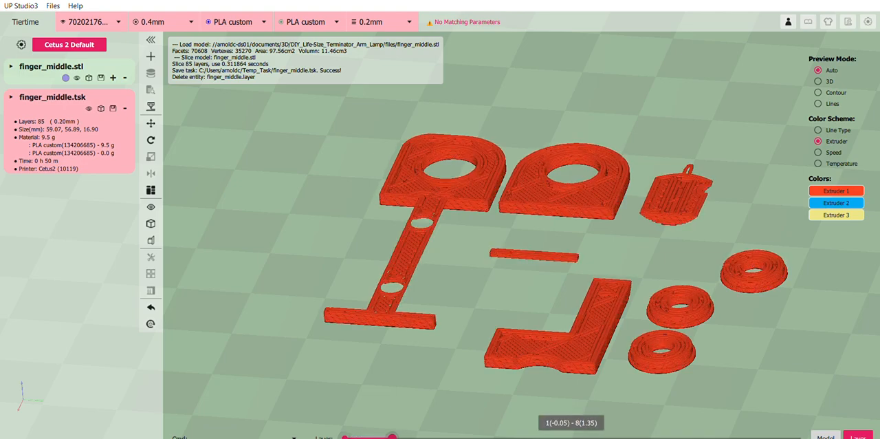
{"action": "left_click_drag", "start_coordinate": [392, 436], "coordinate": [461, 435]}
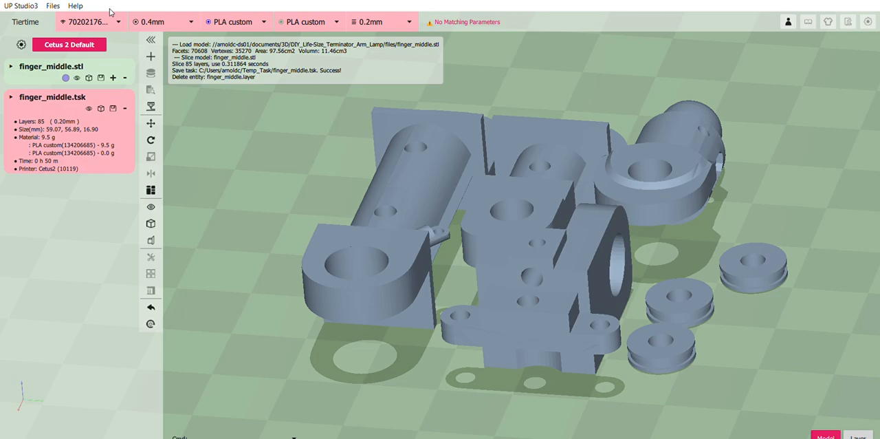
{"action": "mouse_move", "coordinate": [770, 404]}
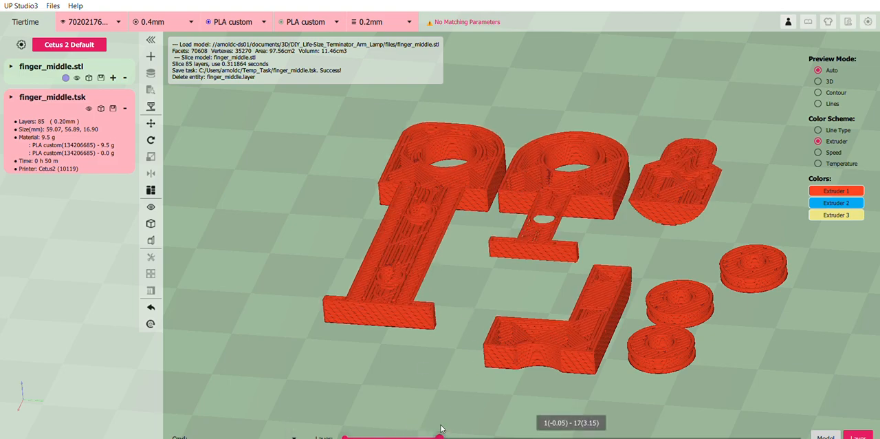
Step the layer slider through the lower layers and back up to all 85.
{"action": "left_click_drag", "start_coordinate": [440, 434], "coordinate": [401, 435]}
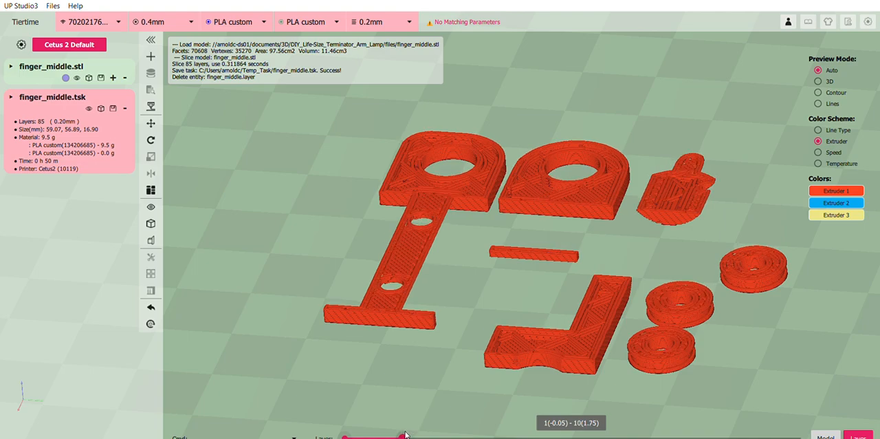
{"action": "left_click_drag", "start_coordinate": [402, 434], "coordinate": [409, 434]}
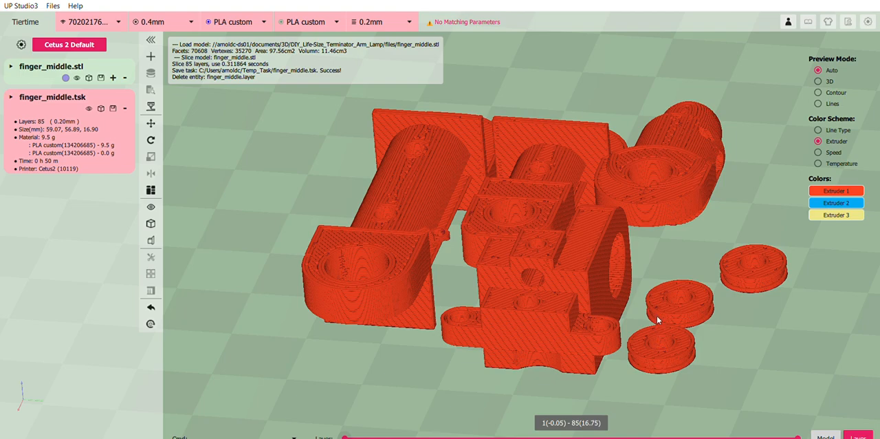
{"action": "mouse_move", "coordinate": [396, 246]}
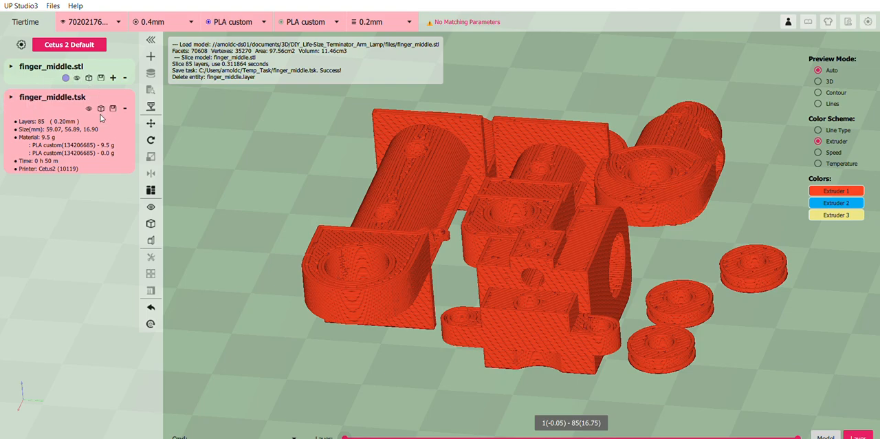
{"action": "mouse_move", "coordinate": [80, 104]}
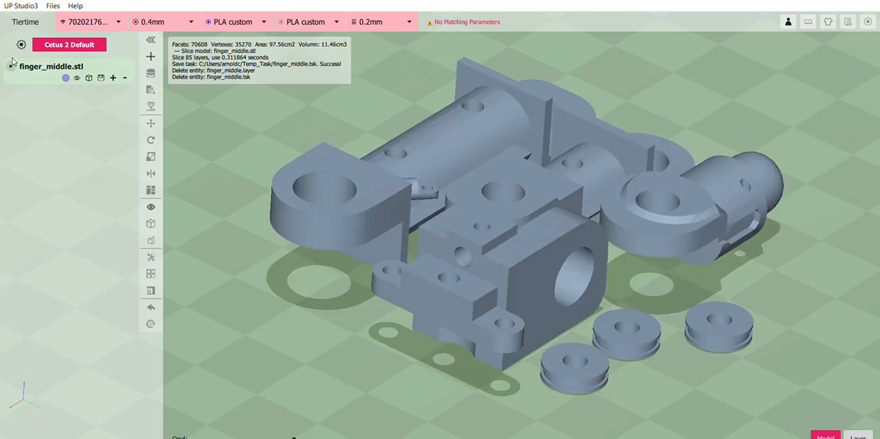
Bring up the detailed slicing parameters panel for the model.
{"action": "left_click", "coordinate": [11, 66]}
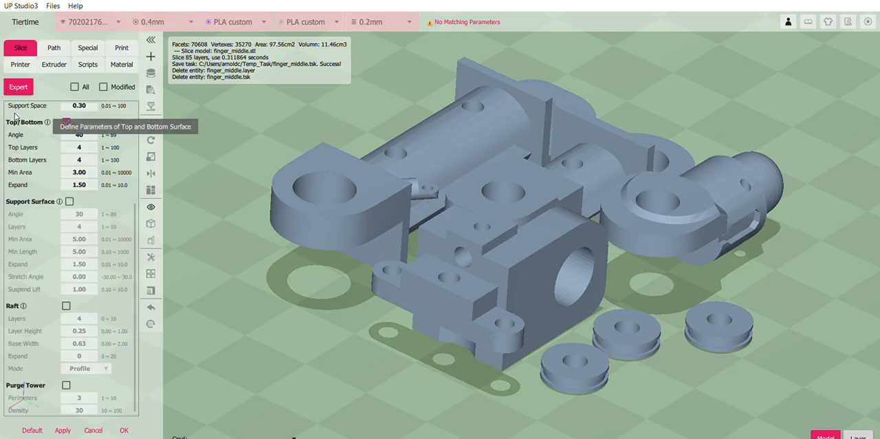
{"action": "left_click", "coordinate": [66, 121]}
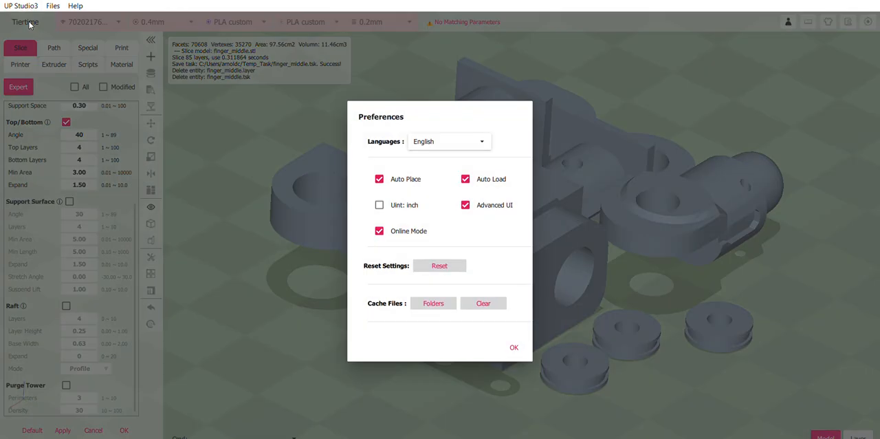
{"action": "mouse_move", "coordinate": [466, 214]}
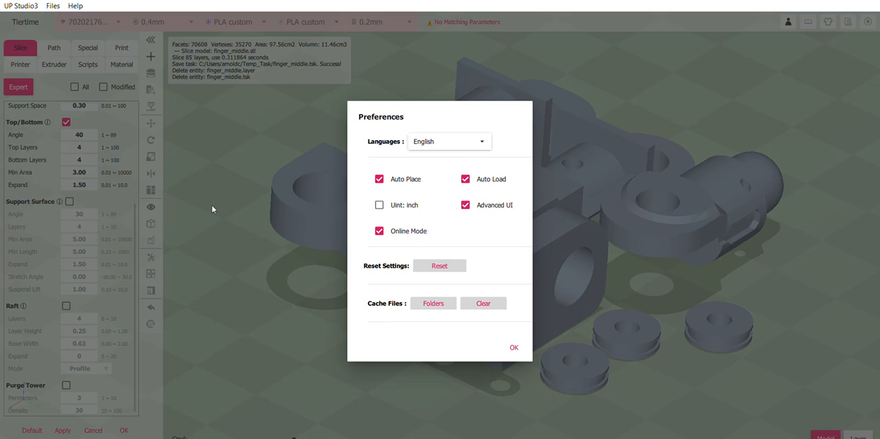
{"action": "left_click", "coordinate": [514, 346]}
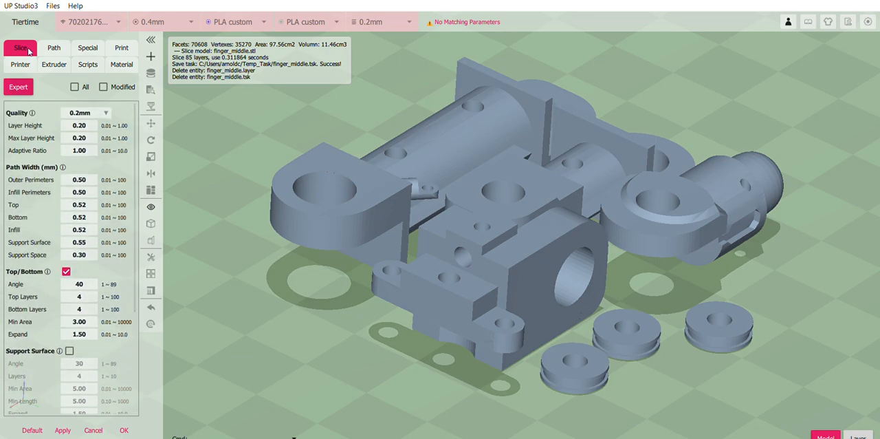
Choose the 0.15mm Quality preset and enable Raft in the Slice settings.
{"action": "left_click", "coordinate": [121, 47]}
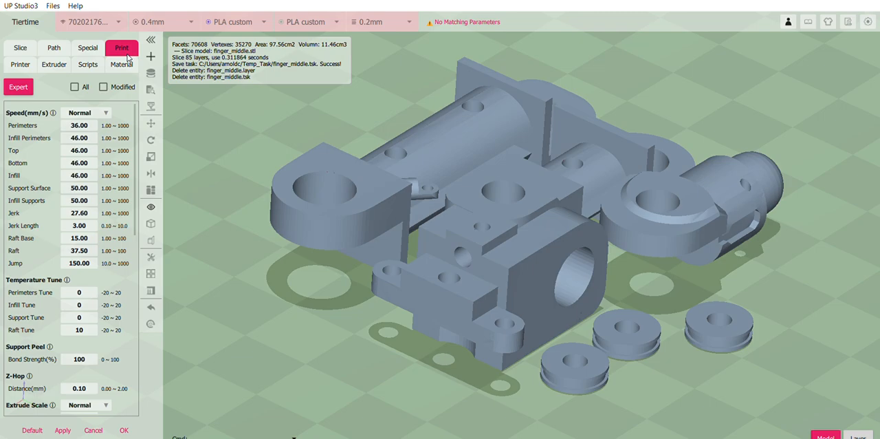
{"action": "mouse_move", "coordinate": [162, 66]}
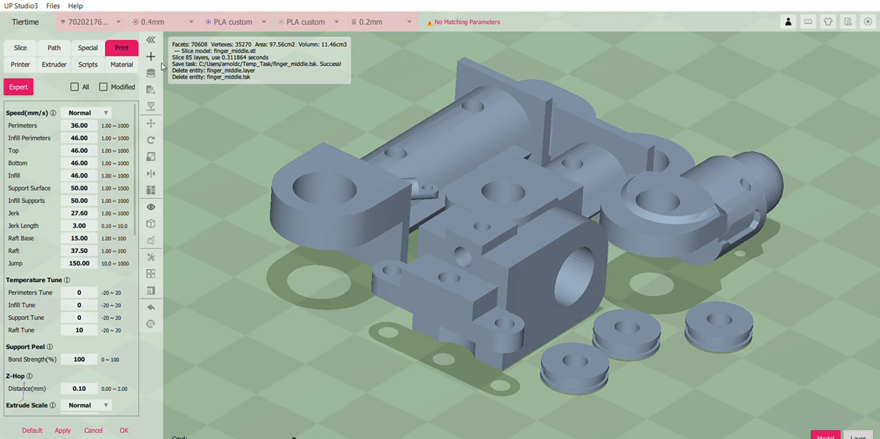
{"action": "left_click", "coordinate": [20, 47]}
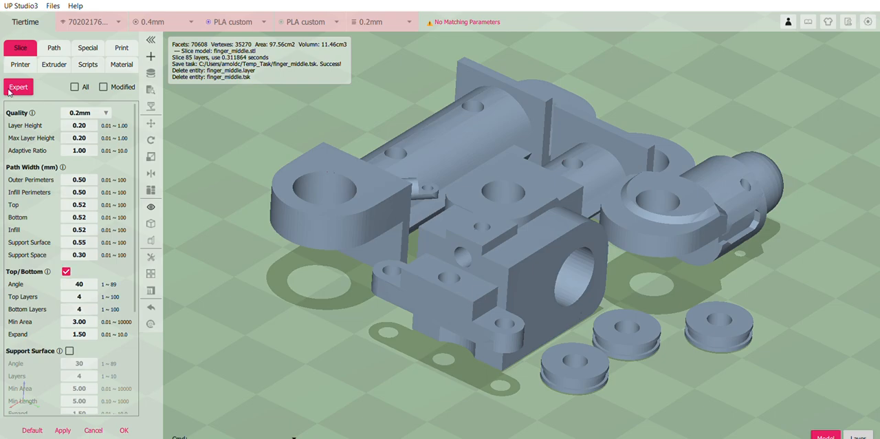
{"action": "left_click", "coordinate": [79, 124]}
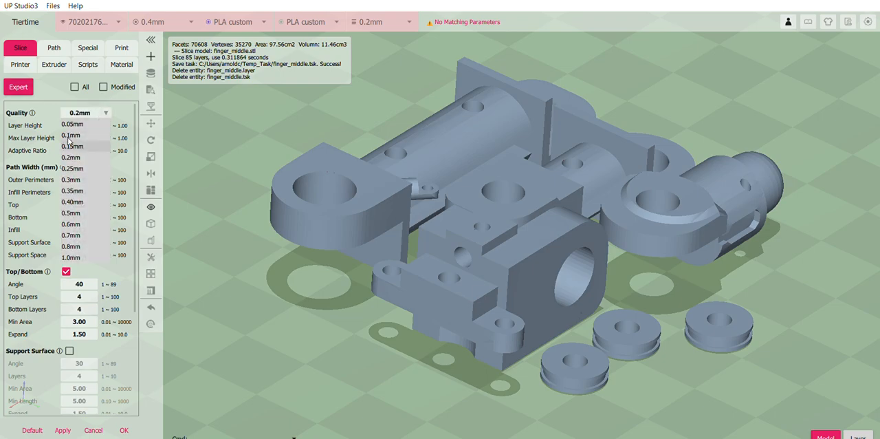
{"action": "left_click", "coordinate": [79, 138]}
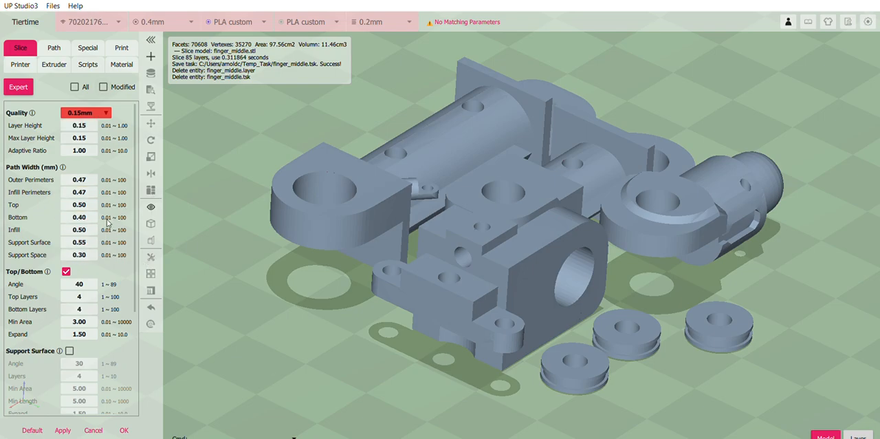
{"action": "scroll", "scroll_direction": "down", "scroll_amount": 3}
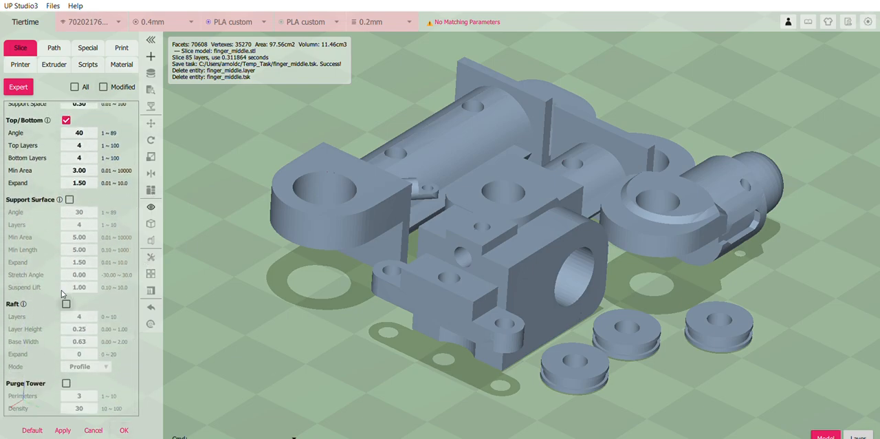
{"action": "left_click", "coordinate": [66, 303]}
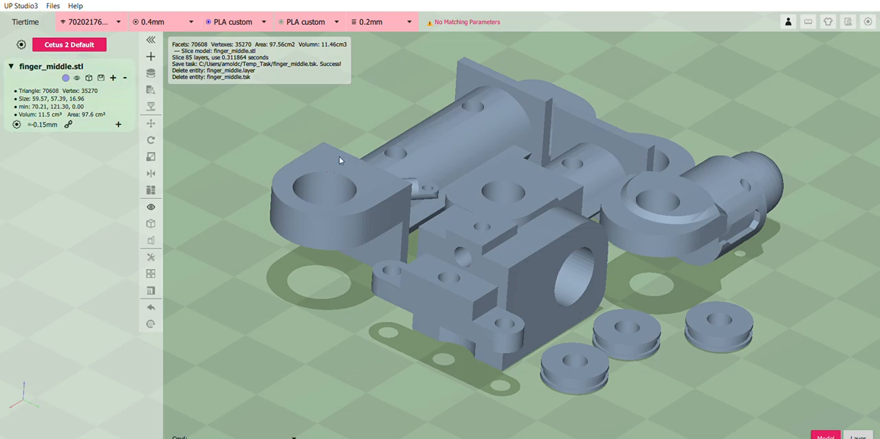
{"action": "mouse_move", "coordinate": [116, 121]}
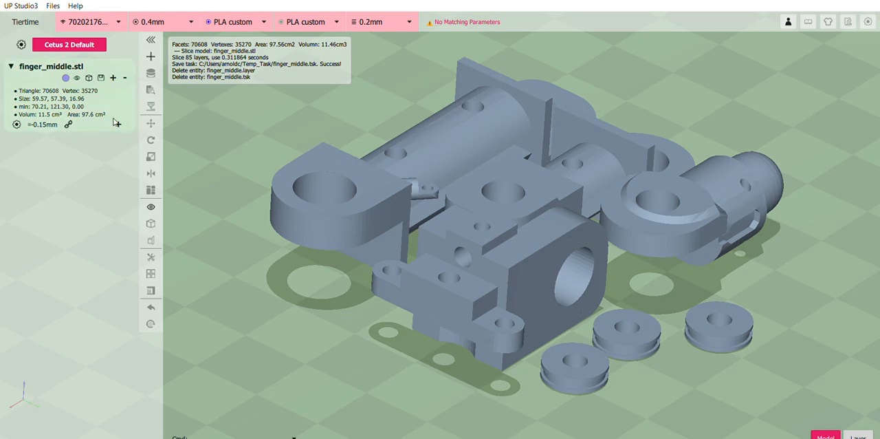
Re-slice finger_middle.stl into the 117-layer finger_middle_1 task and step through its layers.
{"action": "left_click", "coordinate": [151, 71]}
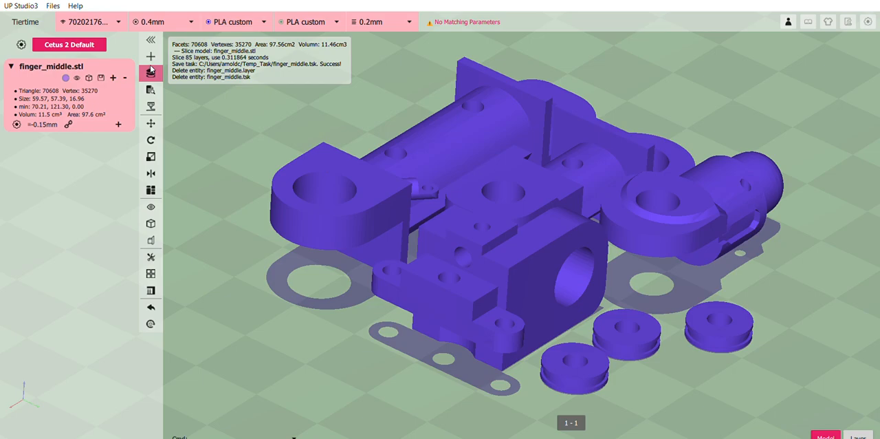
{"action": "left_click", "coordinate": [152, 73]}
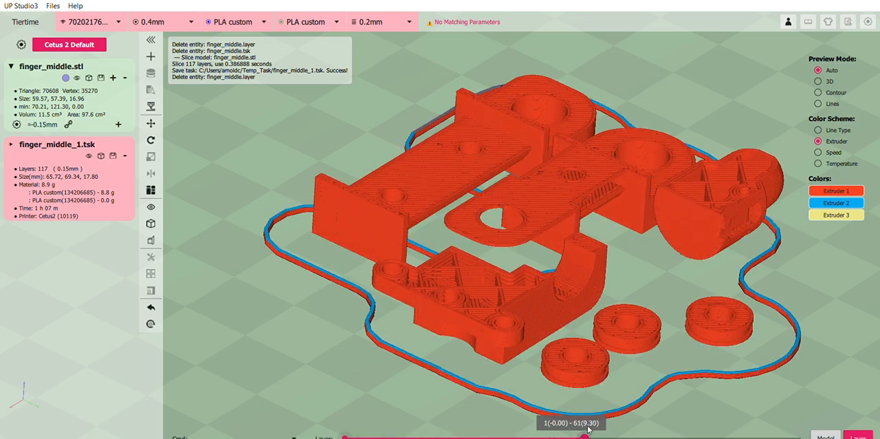
{"action": "left_click_drag", "start_coordinate": [588, 437], "coordinate": [798, 437]}
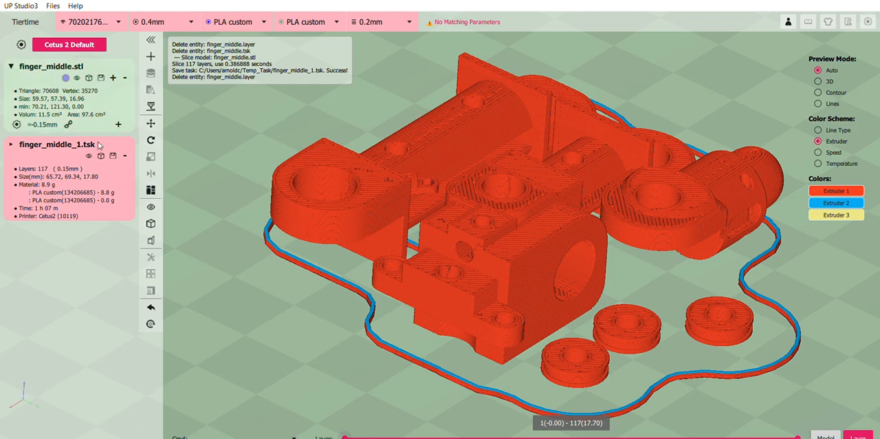
{"action": "mouse_move", "coordinate": [151, 106]}
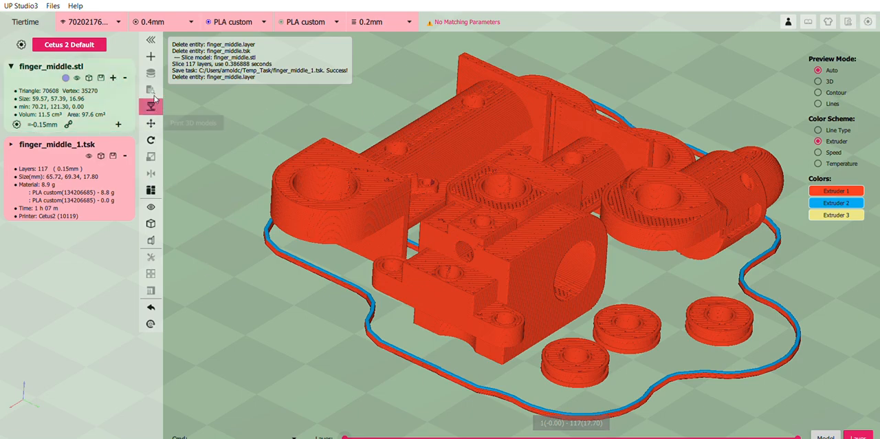
Bring up the Select Models or Tasks to Print dialog with finger_middle_1 ticked.
{"action": "left_click", "coordinate": [151, 107]}
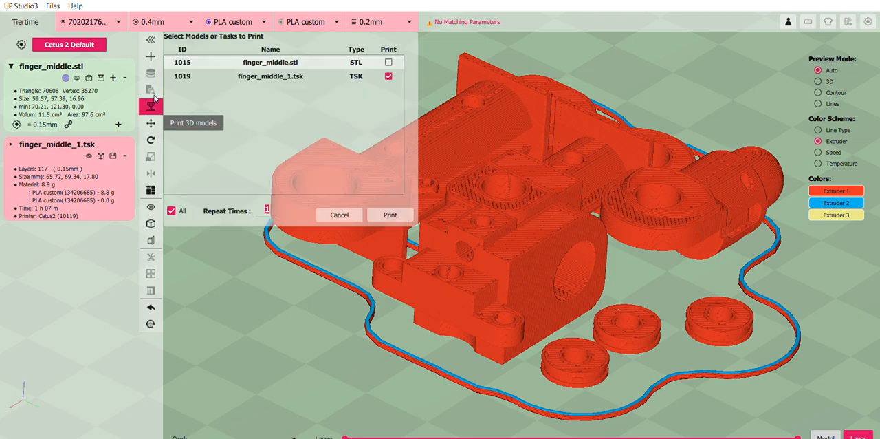
{"action": "mouse_move", "coordinate": [182, 101]}
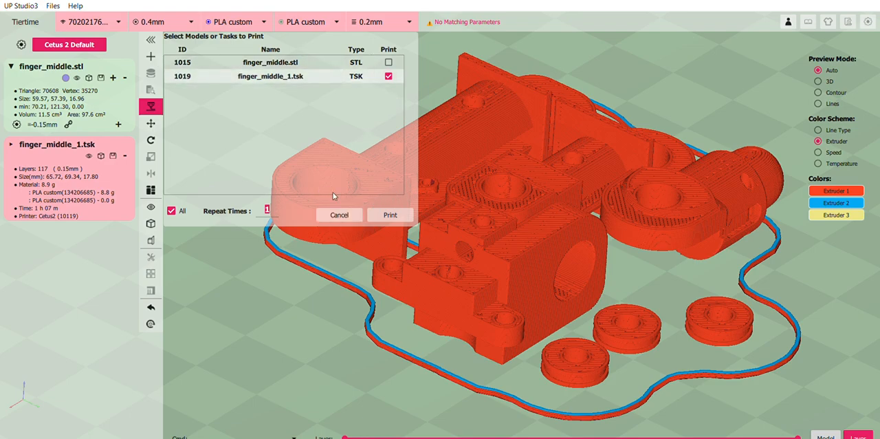
{"action": "mouse_move", "coordinate": [390, 214]}
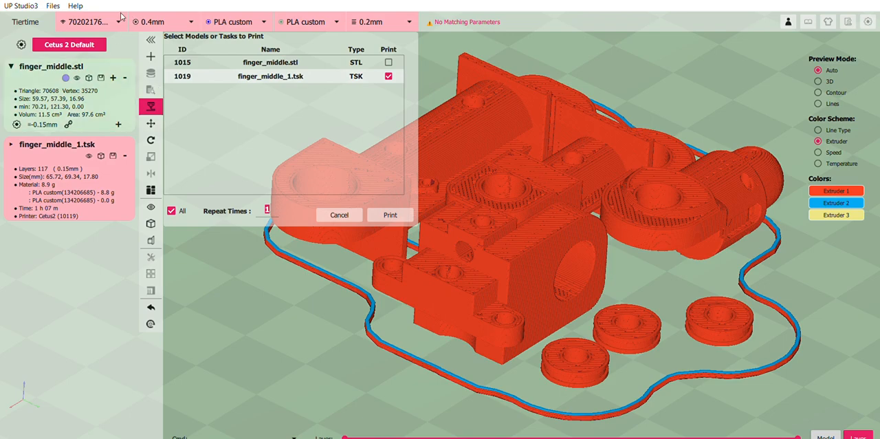
{"action": "mouse_move", "coordinate": [120, 17]}
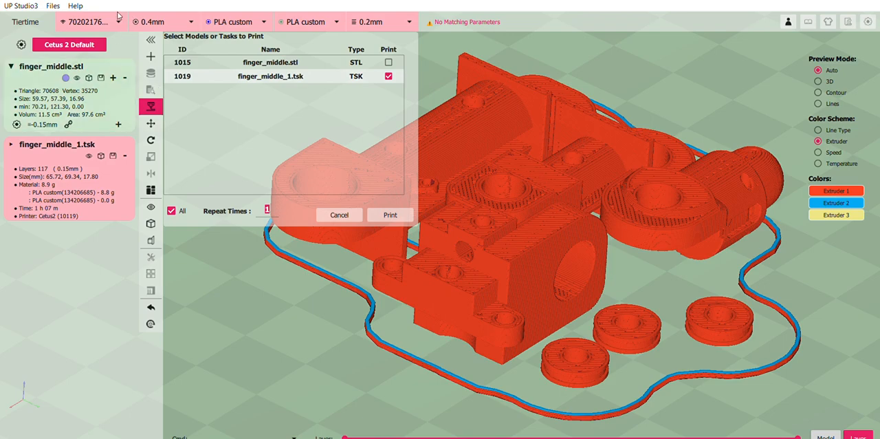
{"action": "left_click", "coordinate": [89, 21]}
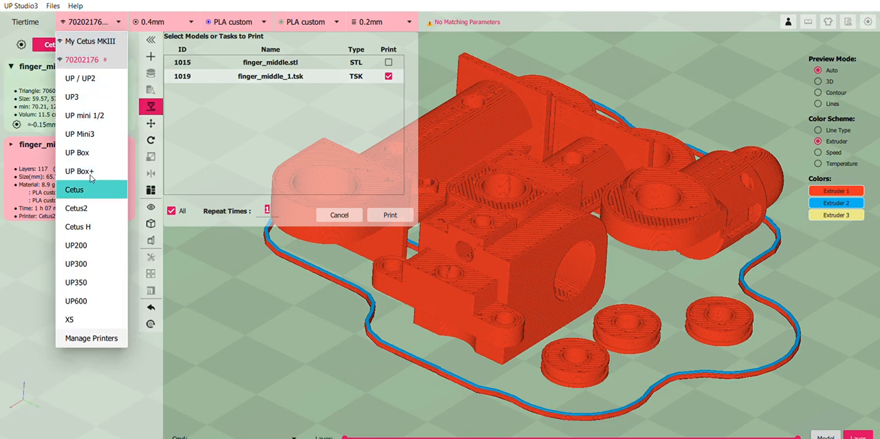
{"action": "left_click", "coordinate": [77, 208]}
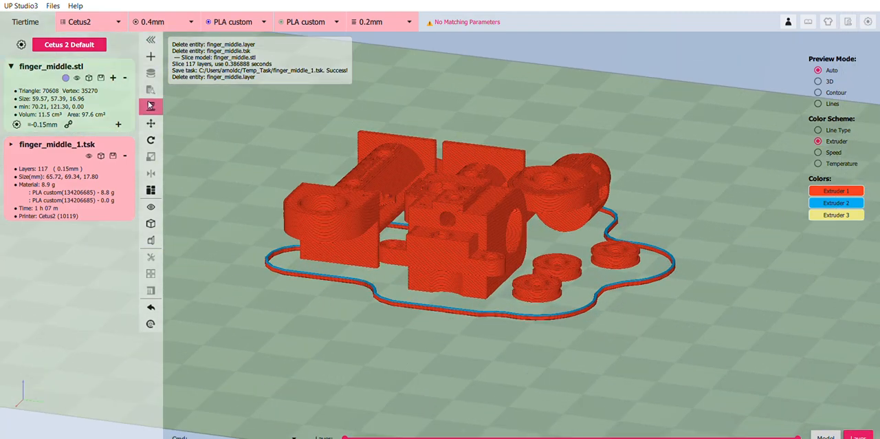
{"action": "left_click", "coordinate": [150, 106]}
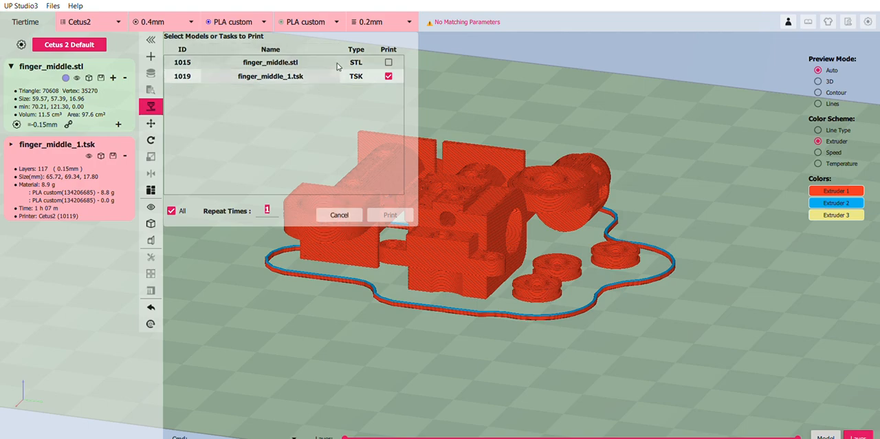
{"action": "mouse_move", "coordinate": [270, 76]}
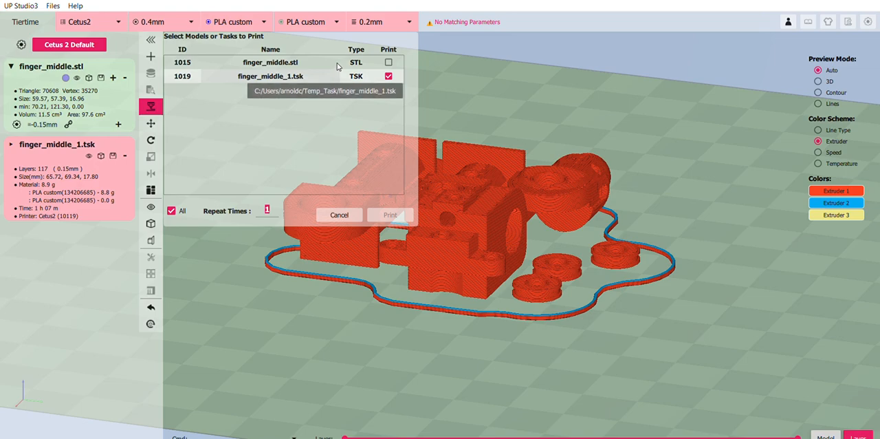
{"action": "mouse_move", "coordinate": [328, 154]}
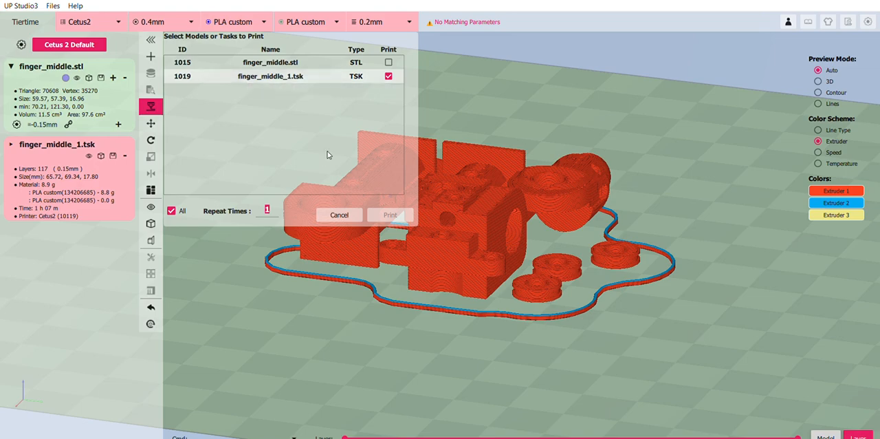
{"action": "left_click", "coordinate": [89, 21]}
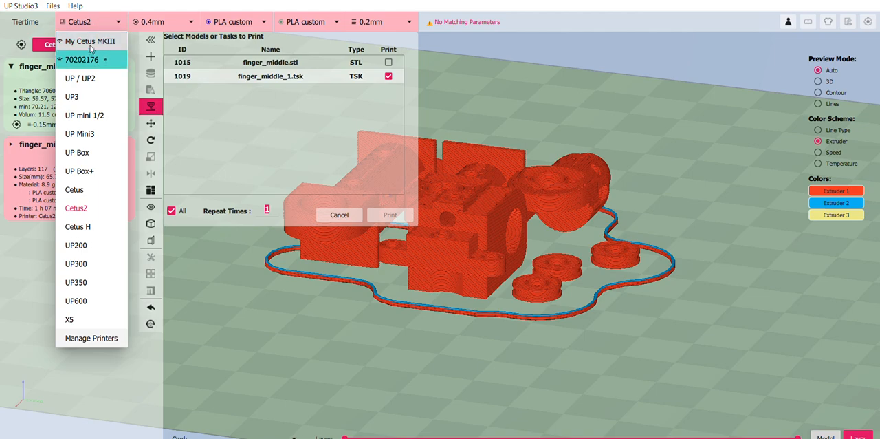
{"action": "left_click", "coordinate": [82, 59]}
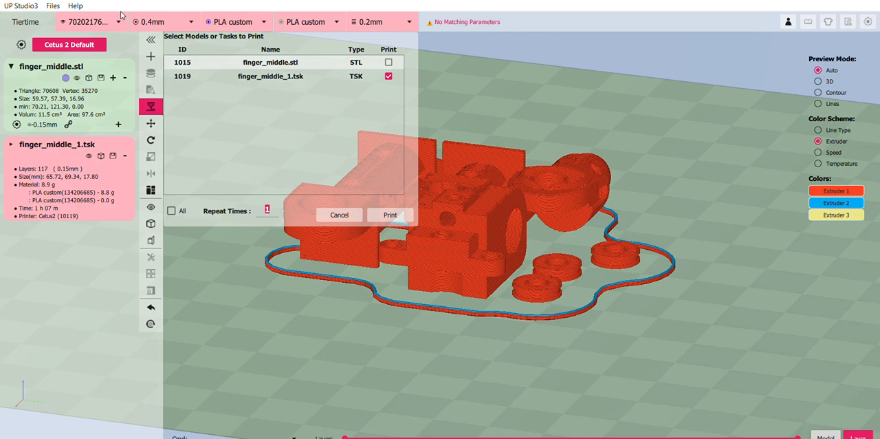
Make My Cetus MKIII the active printer and auto-place the part on its plate.
{"action": "left_click", "coordinate": [90, 21]}
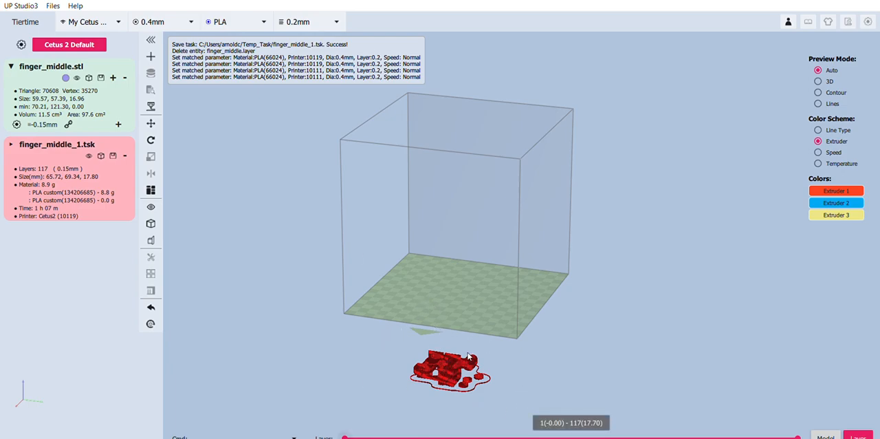
{"action": "mouse_move", "coordinate": [484, 275]}
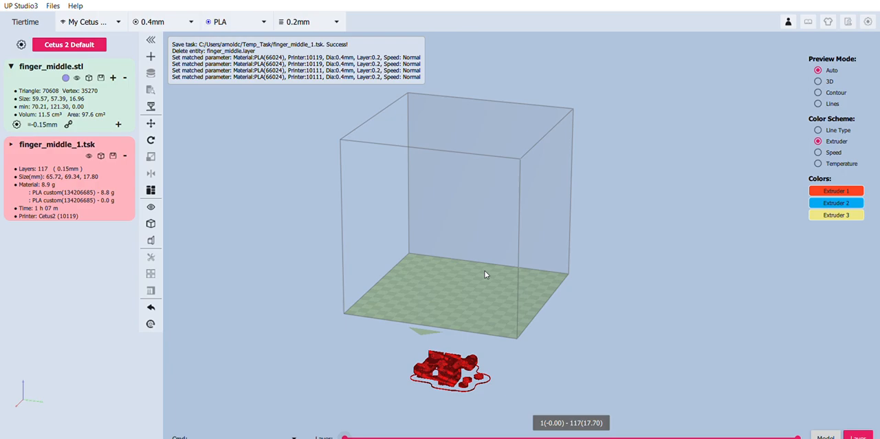
{"action": "left_click", "coordinate": [235, 21]}
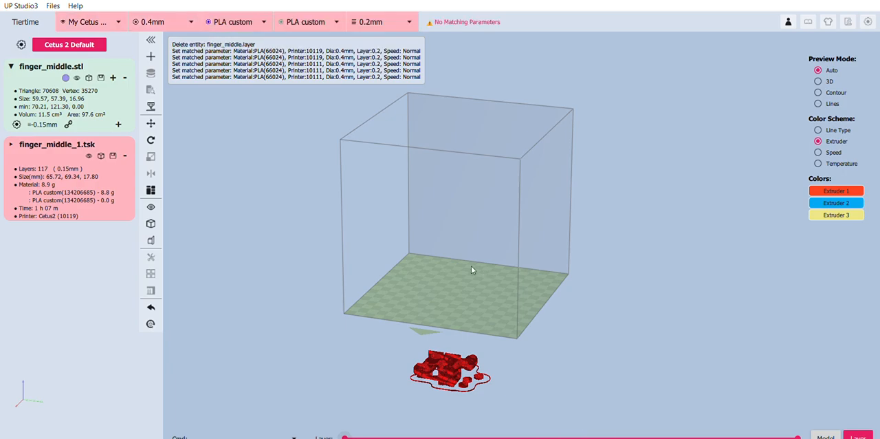
{"action": "left_click", "coordinate": [151, 190]}
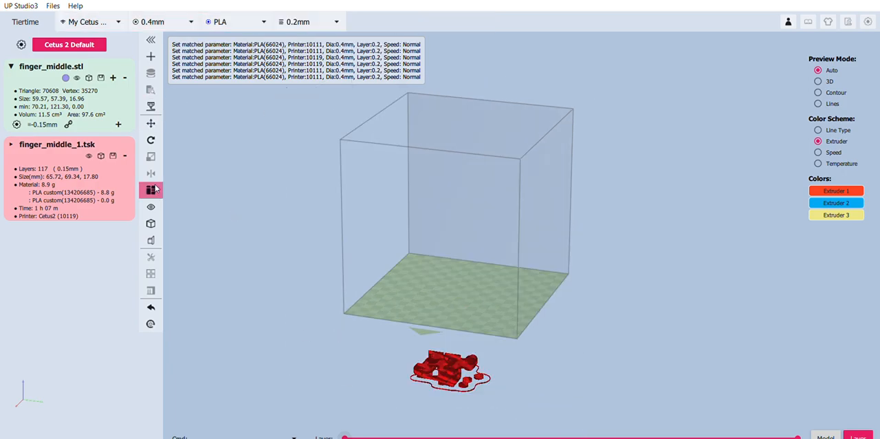
{"action": "left_click", "coordinate": [151, 190]}
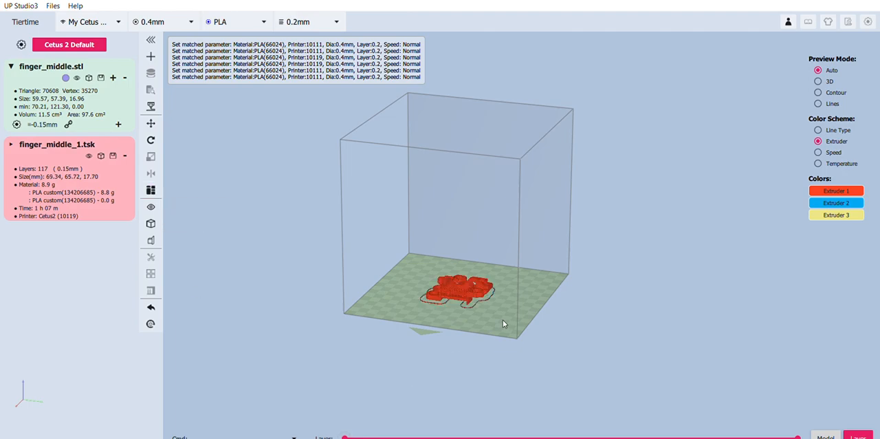
{"action": "scroll", "scroll_direction": "up", "scroll_amount": 3}
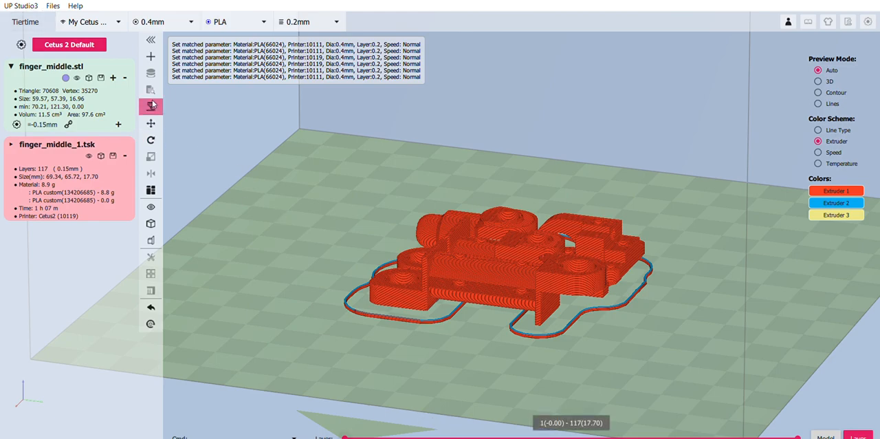
Delete finger_middle_1.tsk and re-slice finger_middle.stl into finger_middle_2 (117 layers, 9.3 g).
{"action": "left_click", "coordinate": [124, 155]}
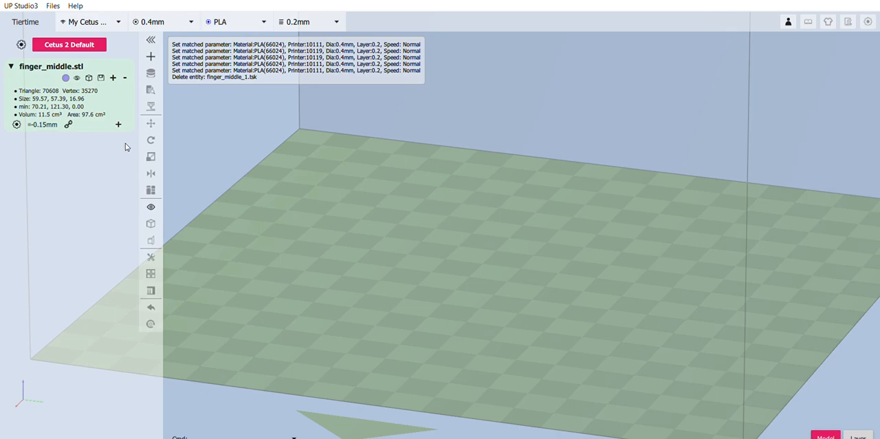
{"action": "left_click", "coordinate": [152, 189]}
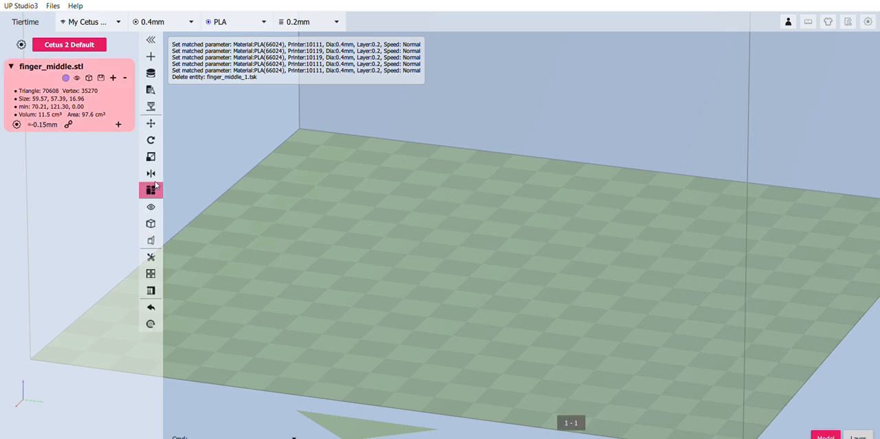
{"action": "left_click", "coordinate": [151, 190]}
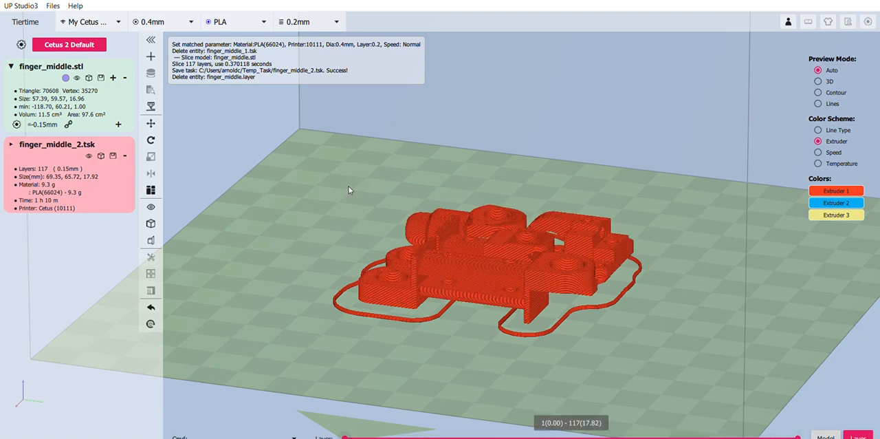
Bring up the Select Models or Tasks to Print list with finger_middle_2 ticked.
{"action": "left_click", "coordinate": [151, 105]}
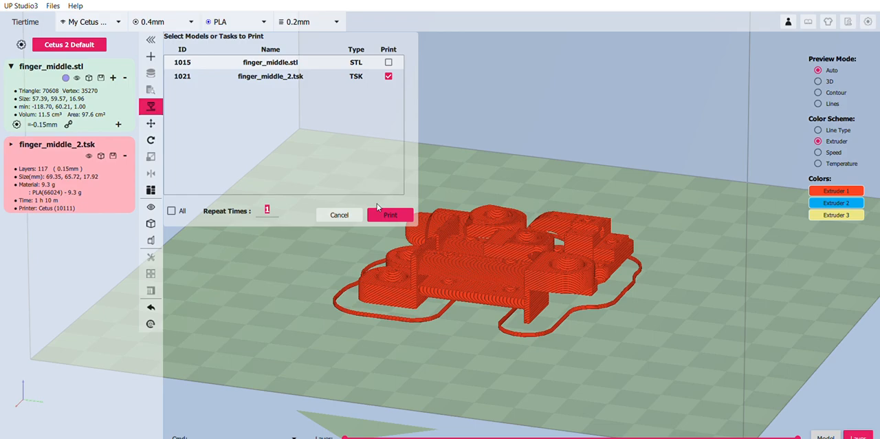
{"action": "mouse_move", "coordinate": [663, 107]}
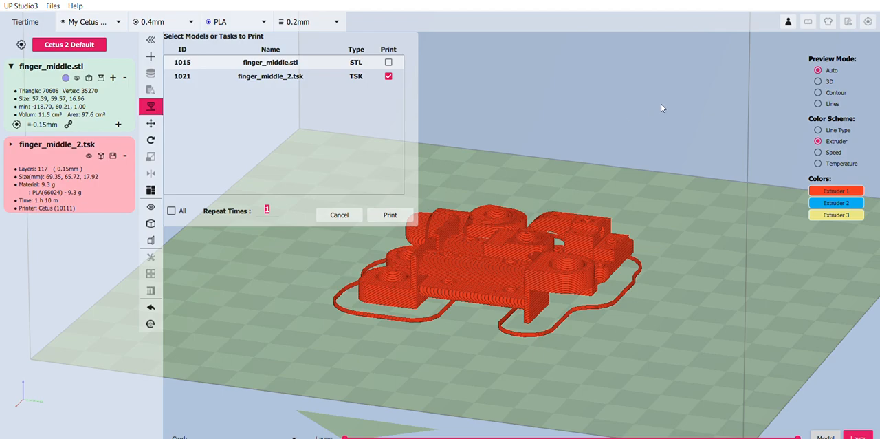